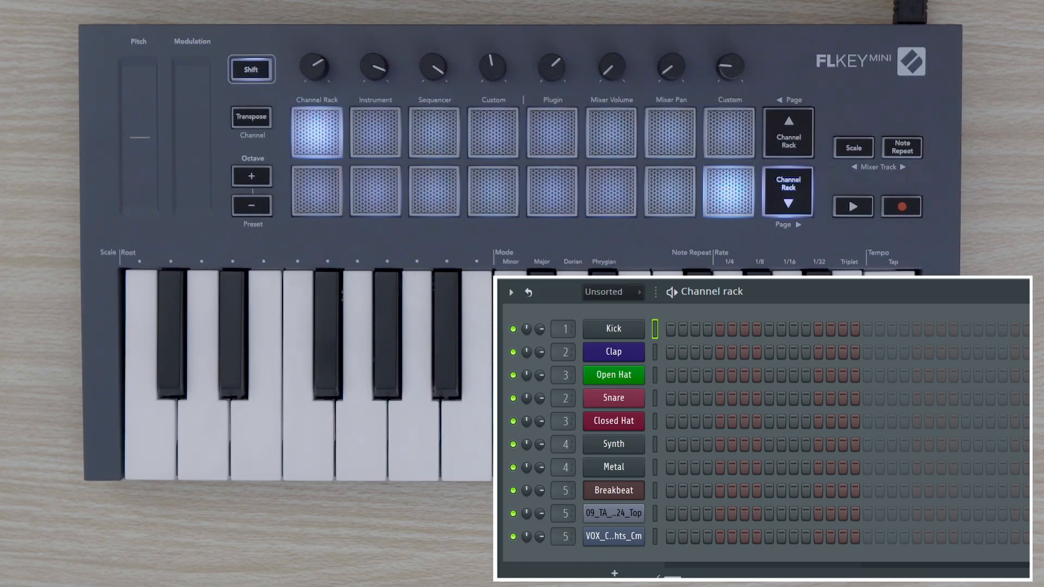
# Step: Move through the Kick, Snare, Clap and Synth channels, ending back on Kick
pyautogui.click(787, 192)
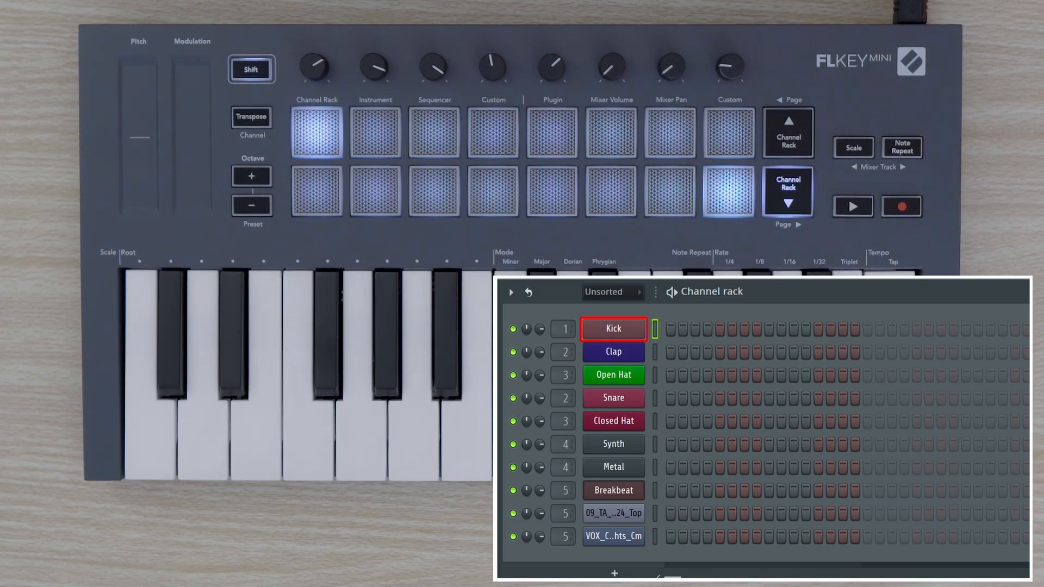
pyautogui.click(788, 192)
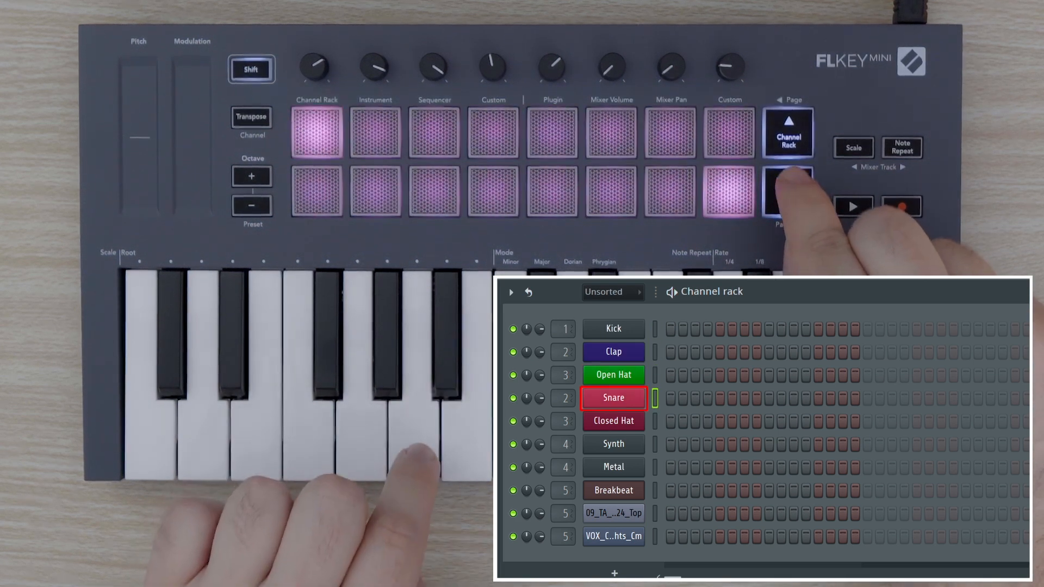
pyautogui.click(788, 192)
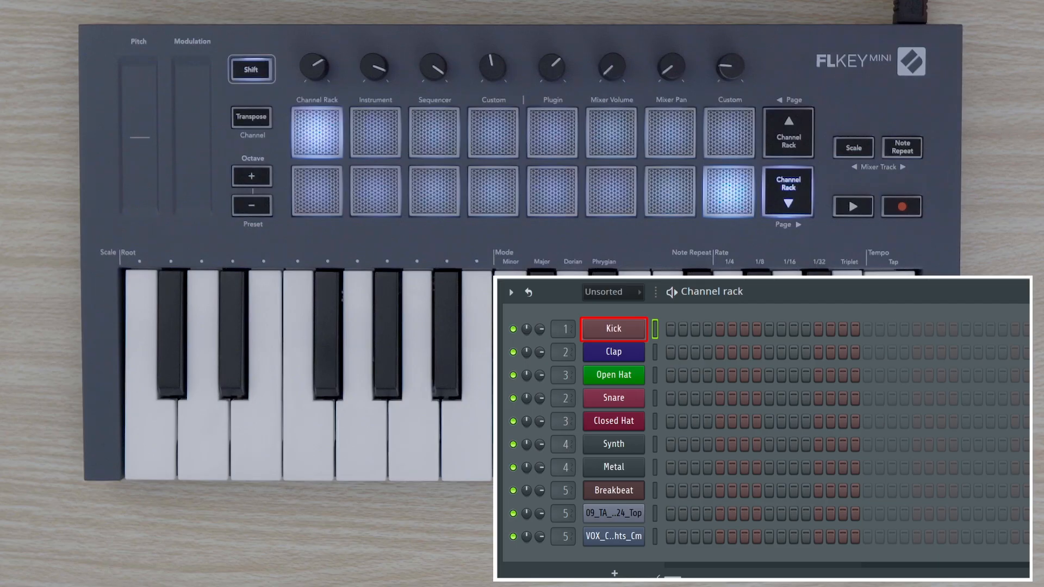
pyautogui.click(613, 328)
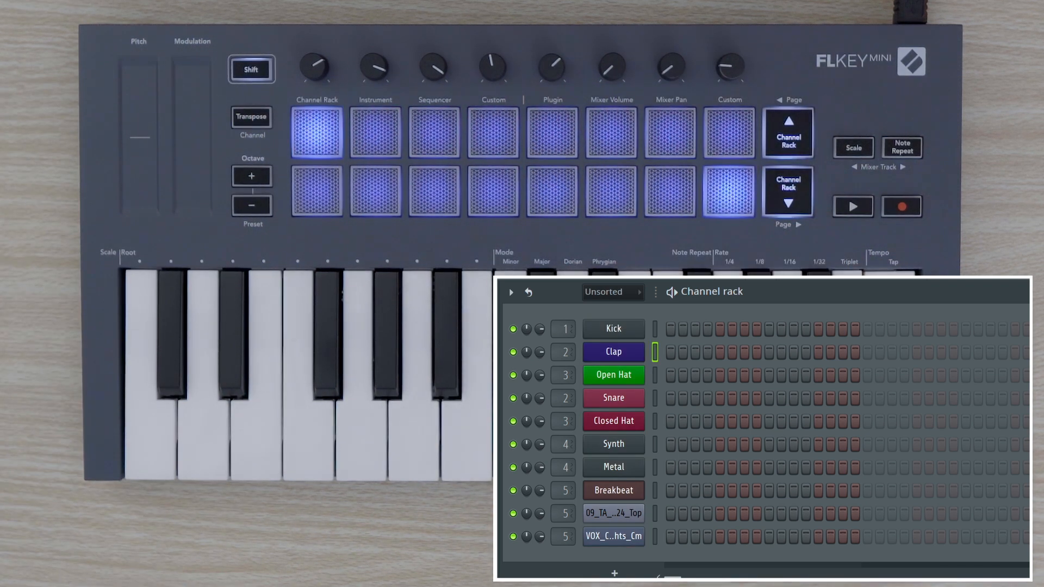
pyautogui.click(787, 193)
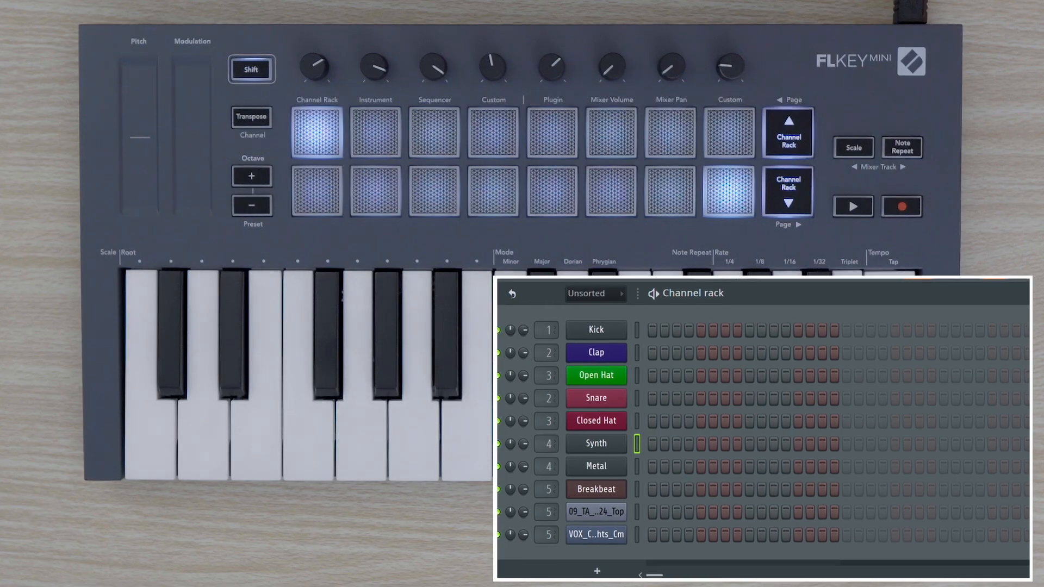
pyautogui.click(787, 192)
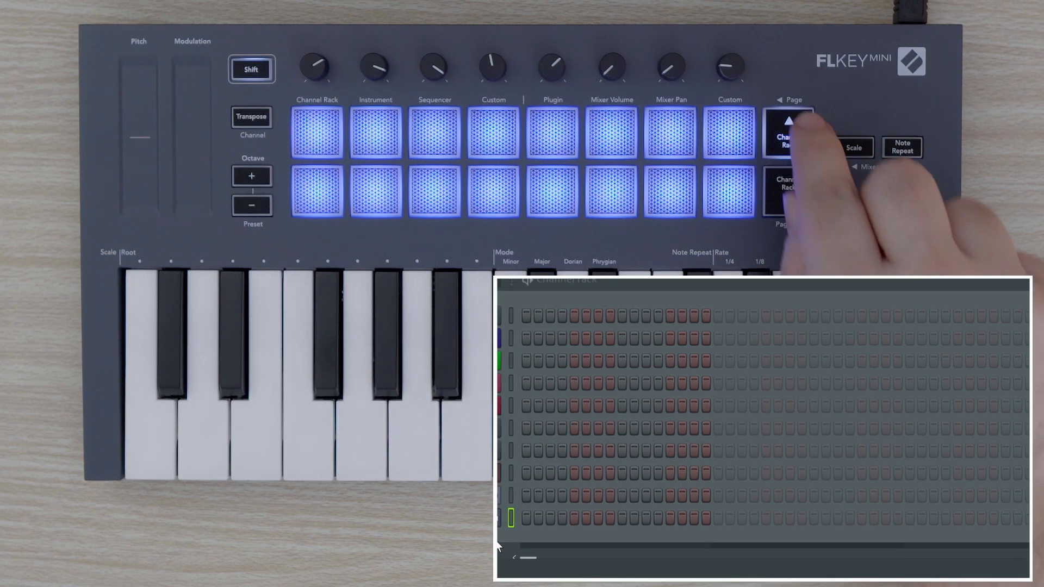
pyautogui.click(788, 131)
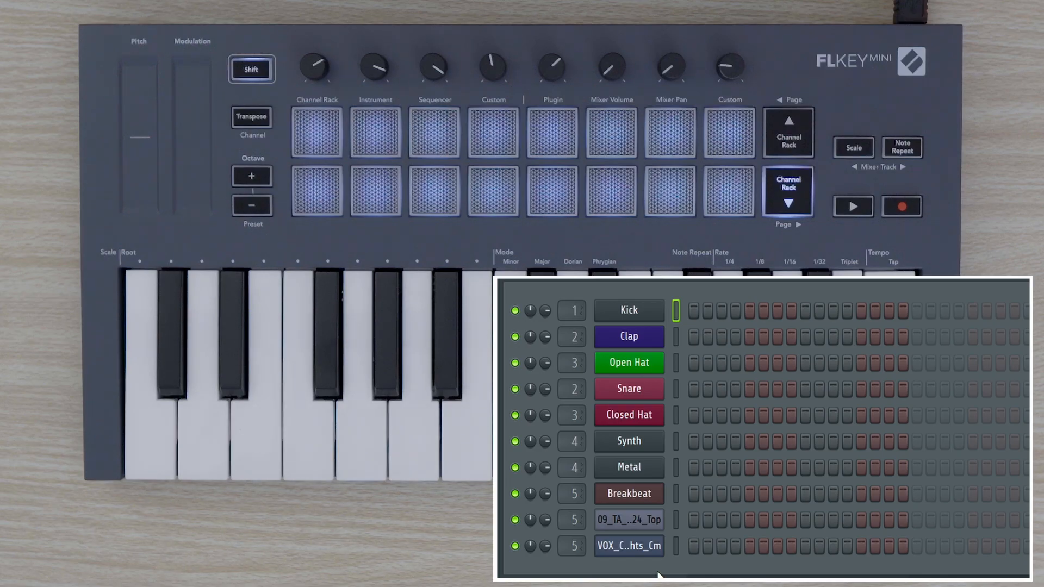
# Step: With the pattern playing, add Clap backbeat hits, offbeat Open Hat hits and first Snare steps
pyautogui.click(853, 207)
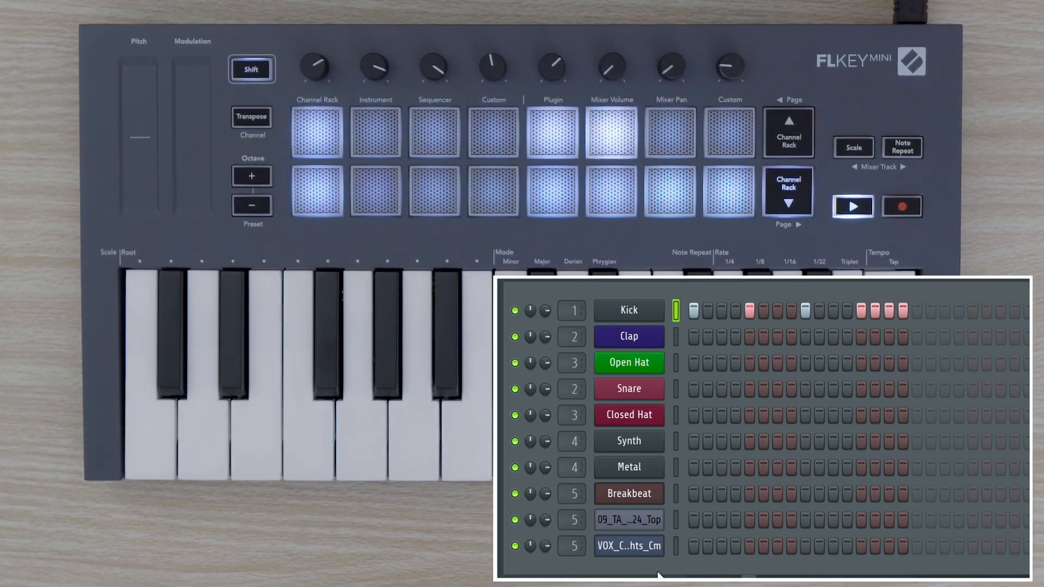
pyautogui.click(788, 190)
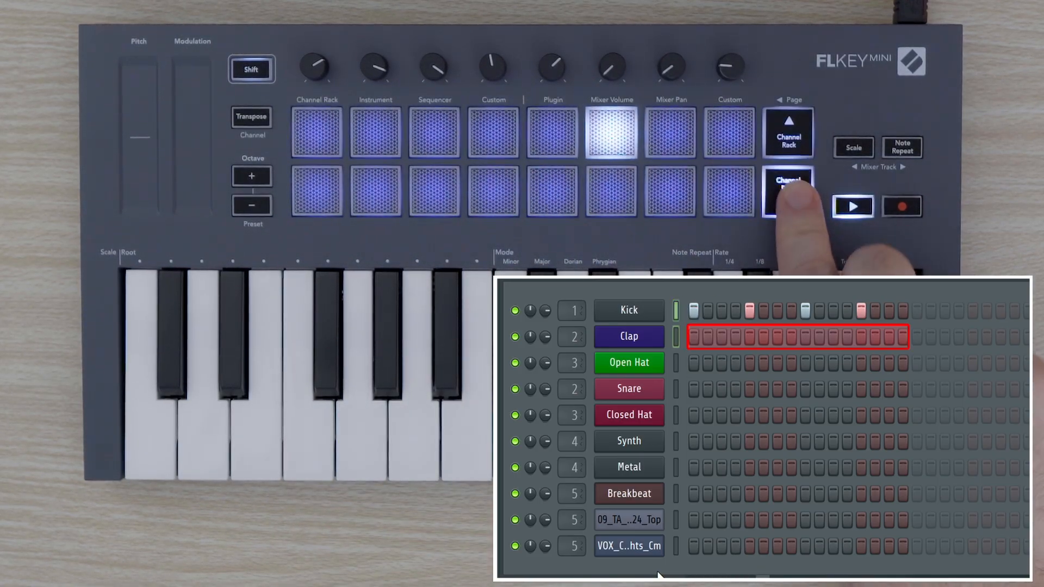
pyautogui.click(788, 193)
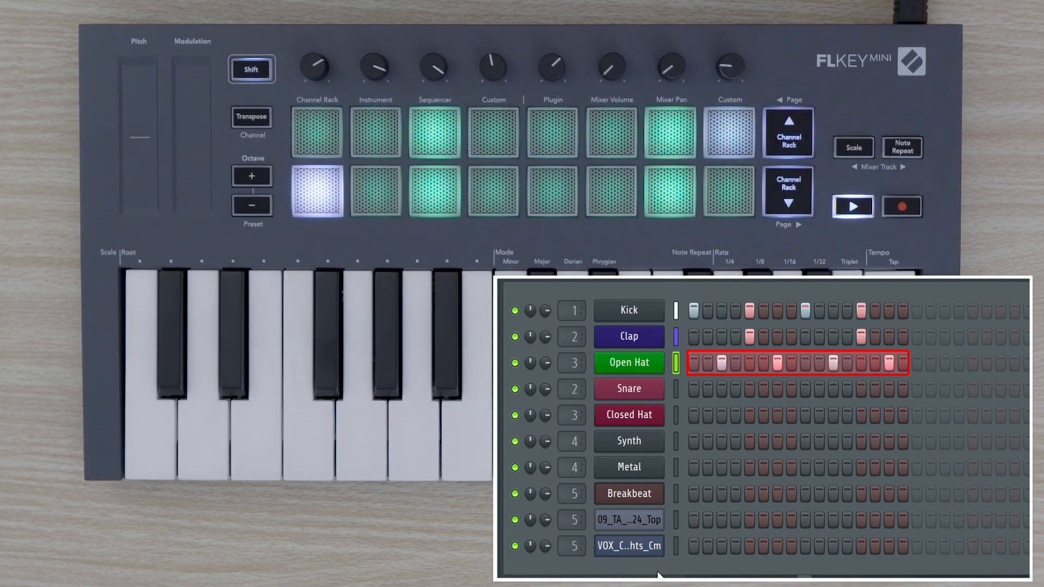
pyautogui.click(851, 207)
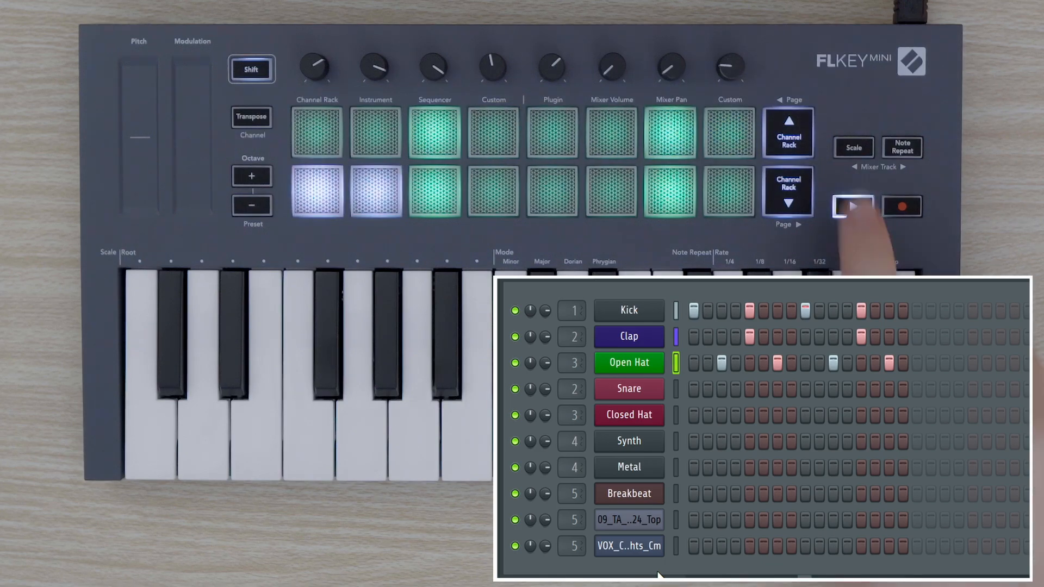
pyautogui.click(853, 206)
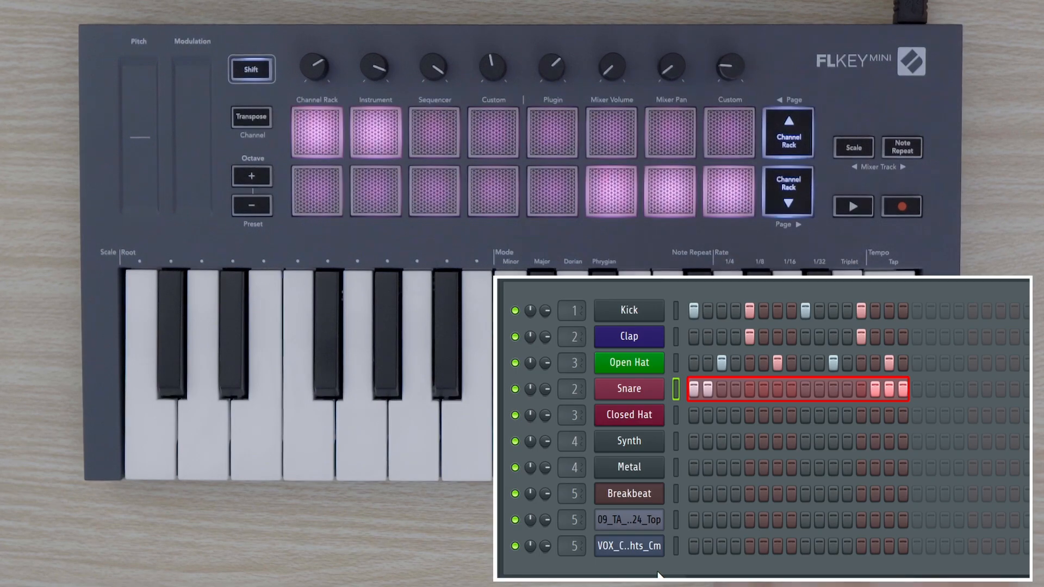
pyautogui.click(434, 132)
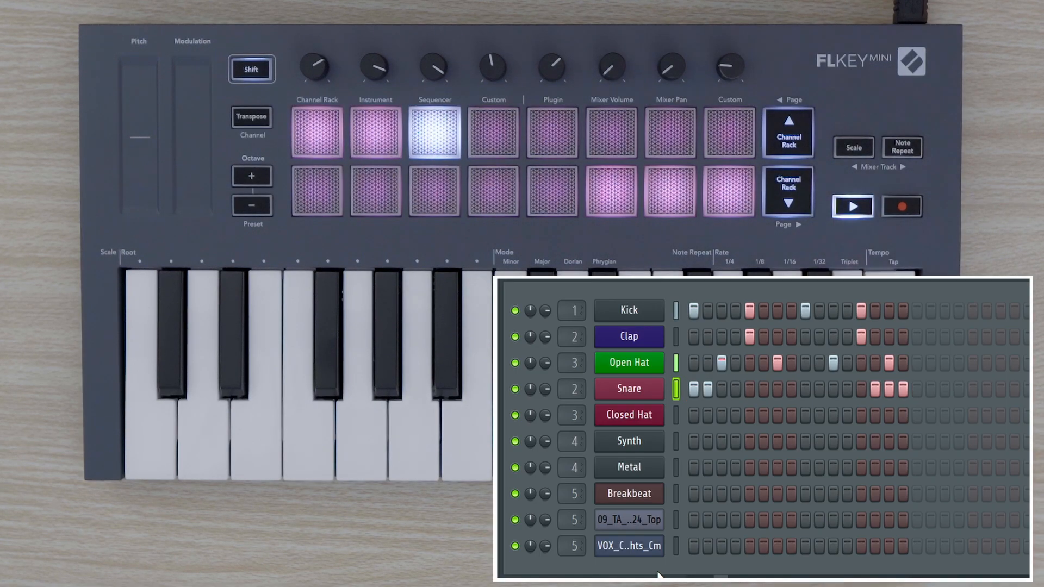
pyautogui.click(611, 193)
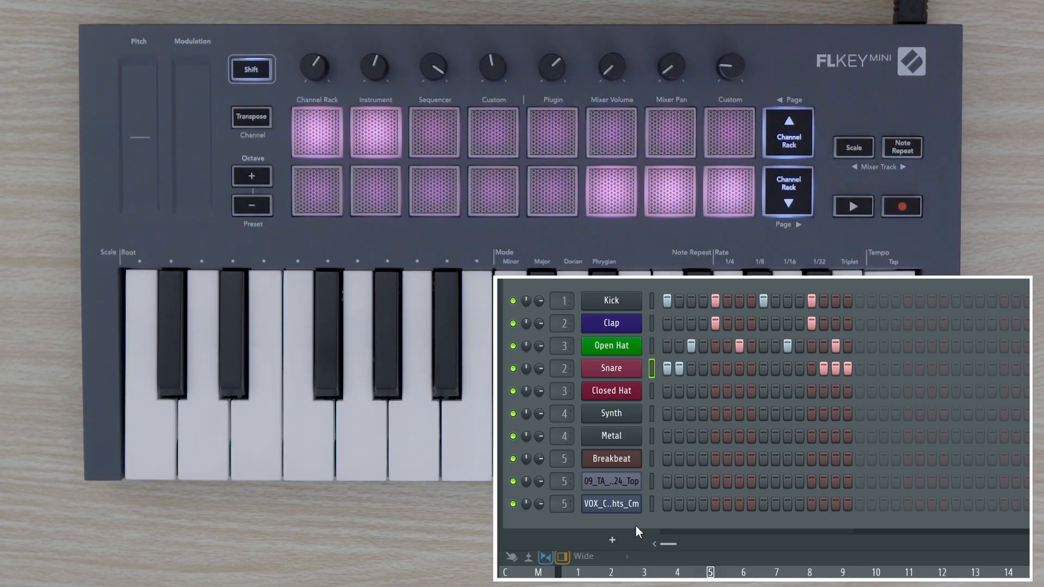
# Step: Turn on Note Repeat, make mixer track 3 current and open the Mixer
pyautogui.click(610, 391)
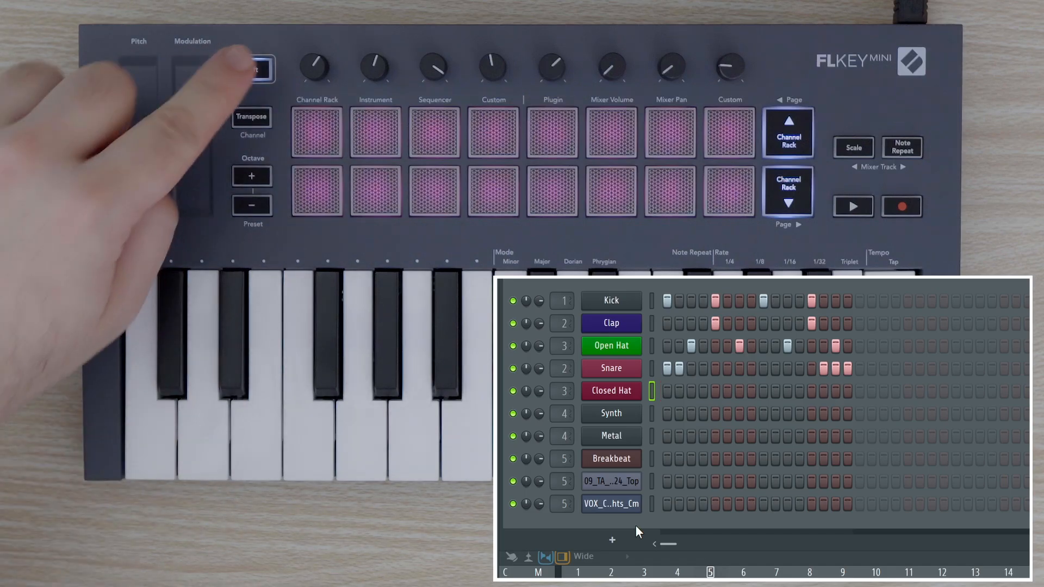
pyautogui.click(251, 69)
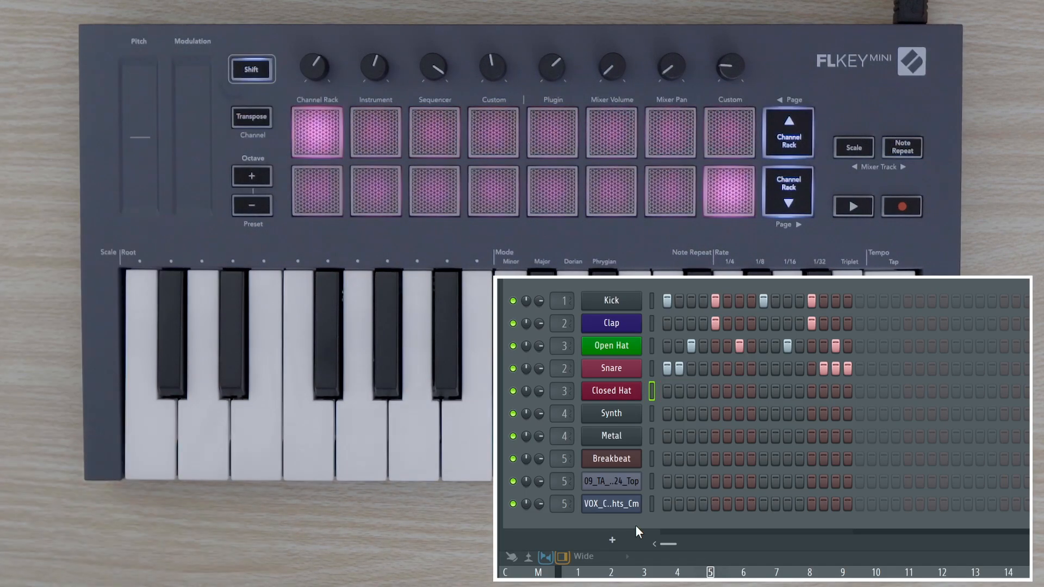
pyautogui.click(901, 147)
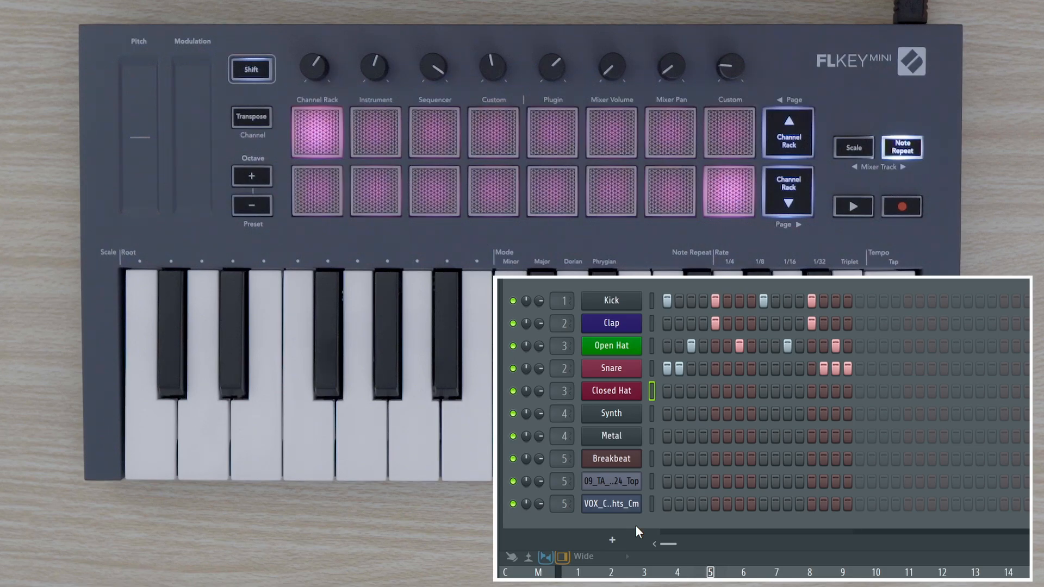
pyautogui.click(670, 132)
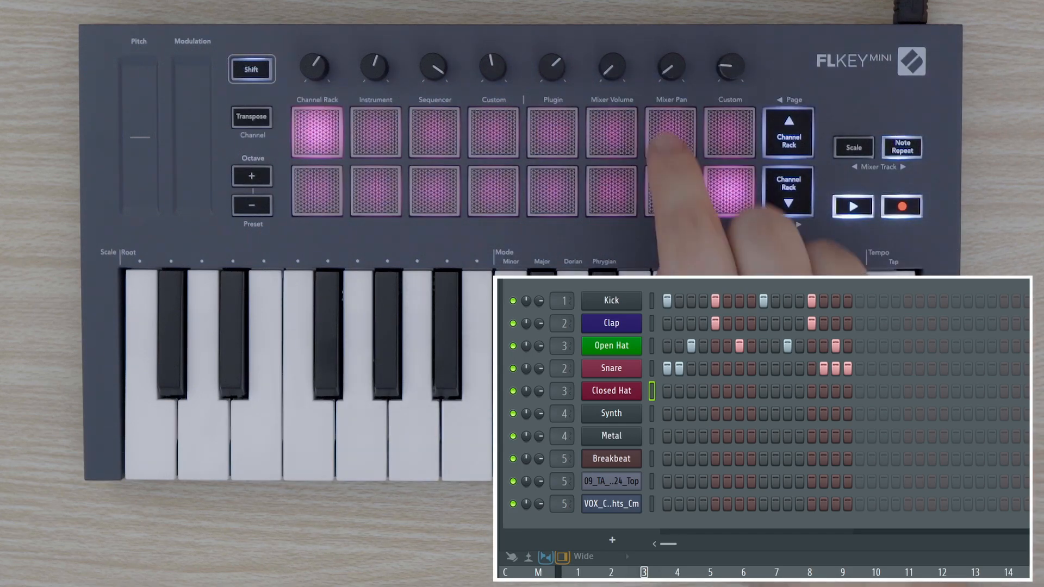
pyautogui.click(670, 131)
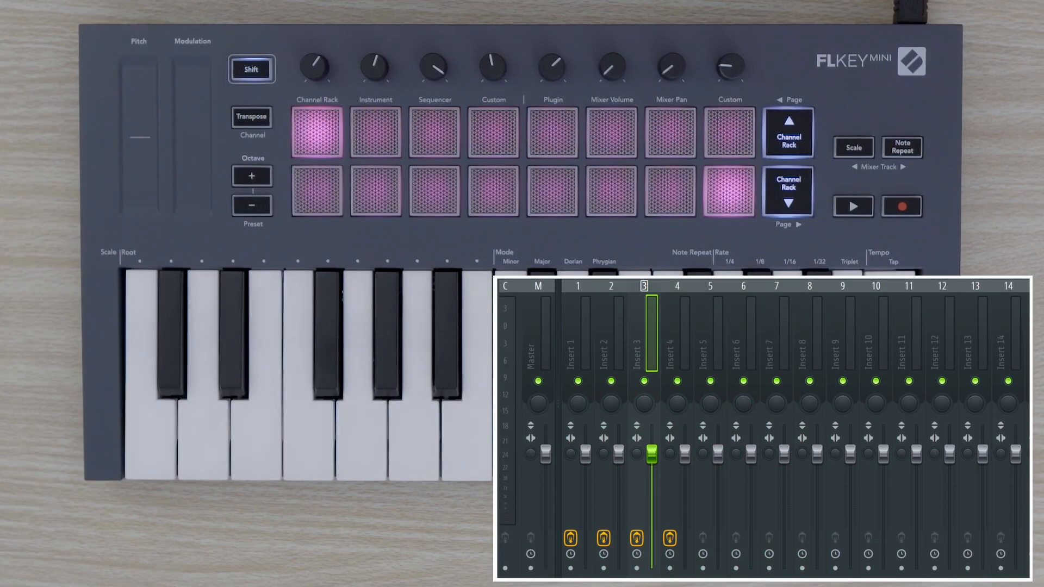
# Step: Play the beat, raise Insert 1's level, stop playback and open Perc 2's Sytrus
pyautogui.click(852, 206)
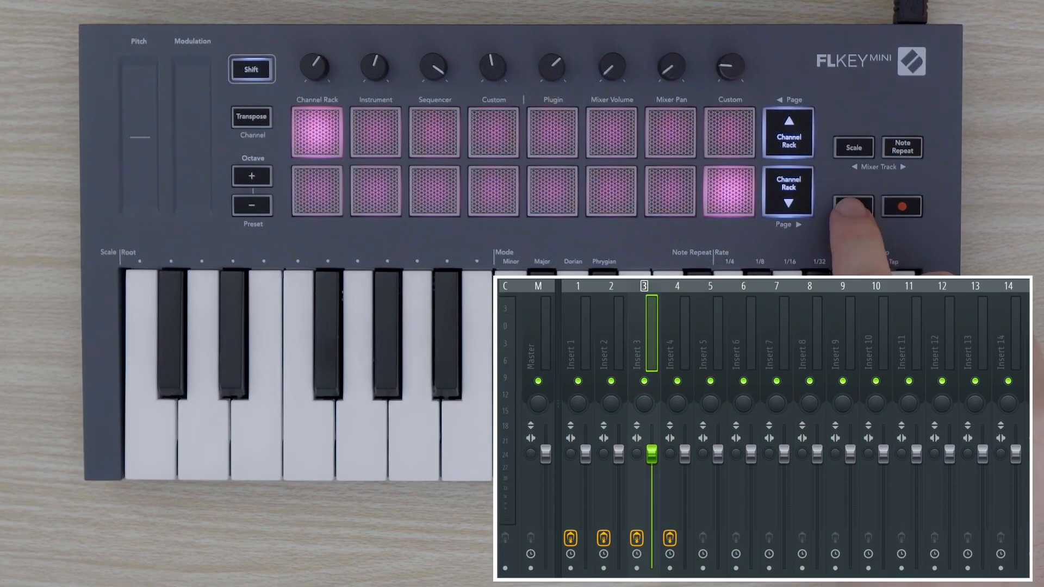
pyautogui.click(852, 207)
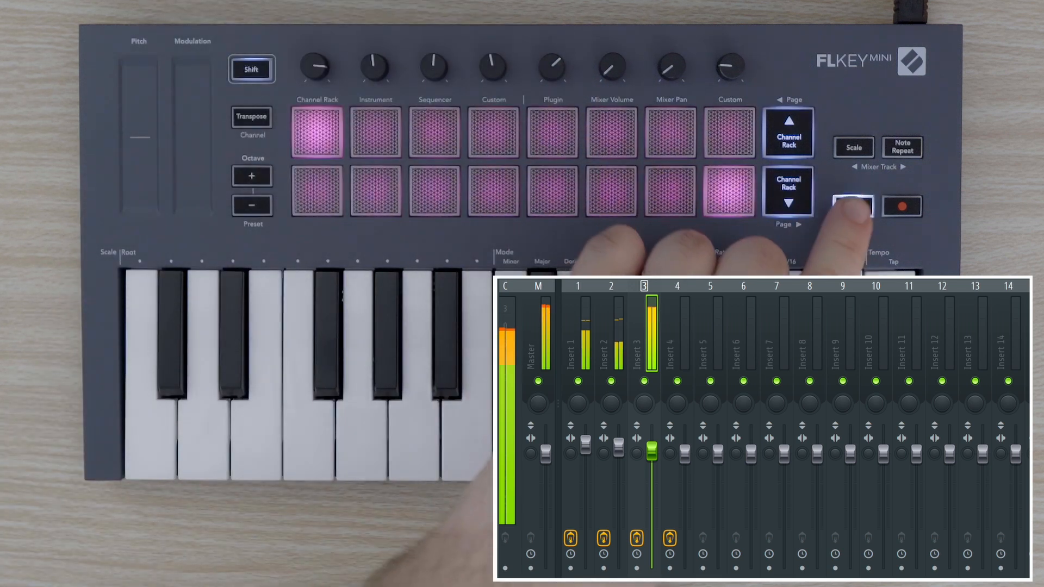
pyautogui.click(853, 206)
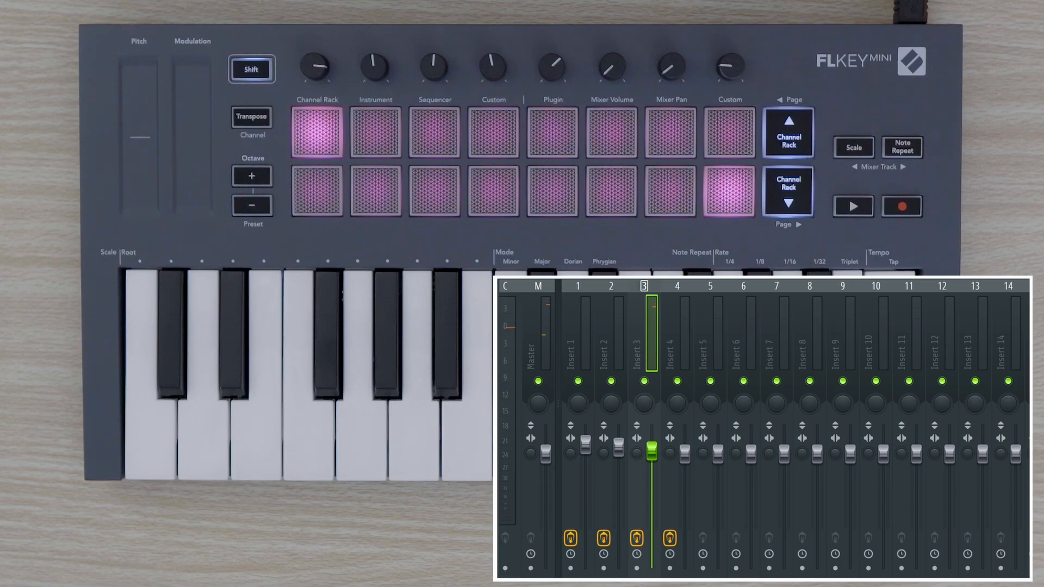
pyautogui.click(787, 191)
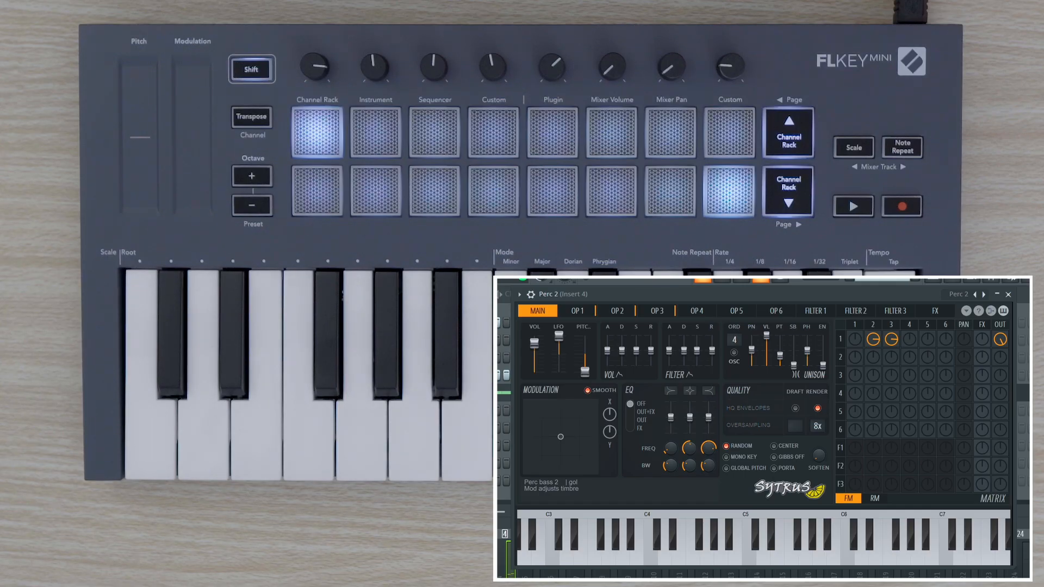
# Step: Arm recording and record the melody played live on Perc 2's Sytrus
pyautogui.click(901, 205)
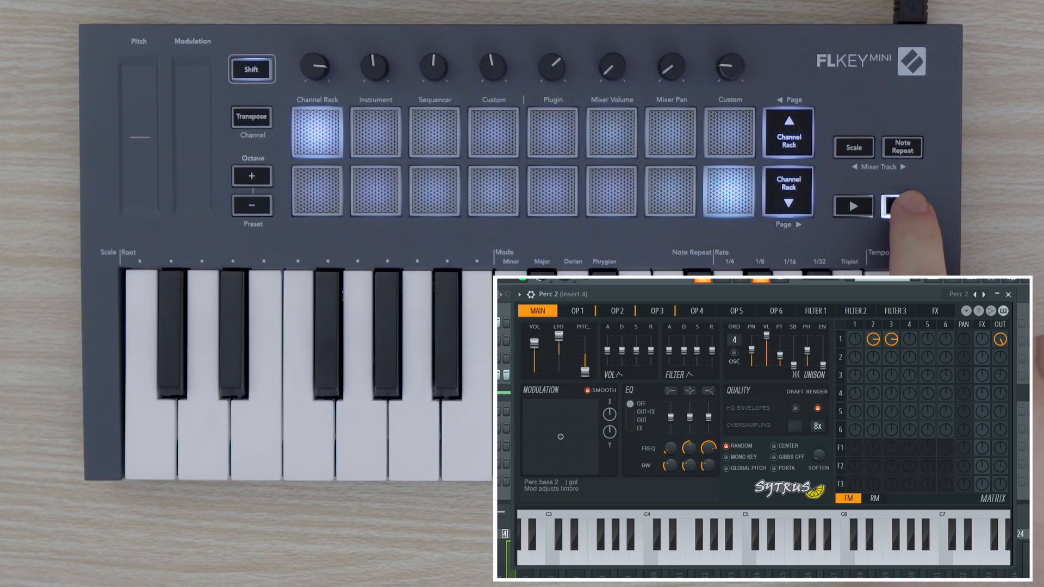
pyautogui.click(901, 206)
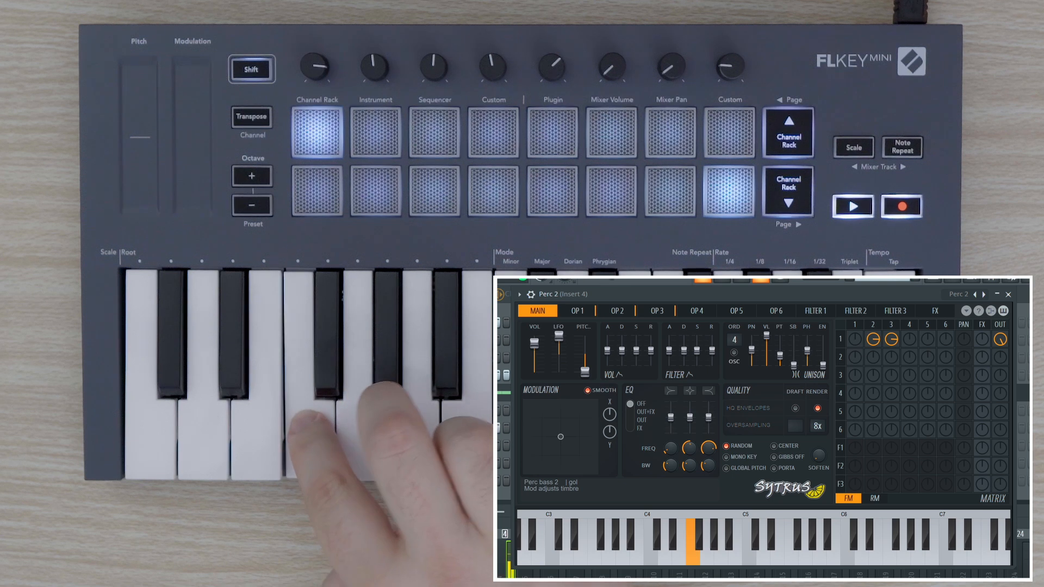